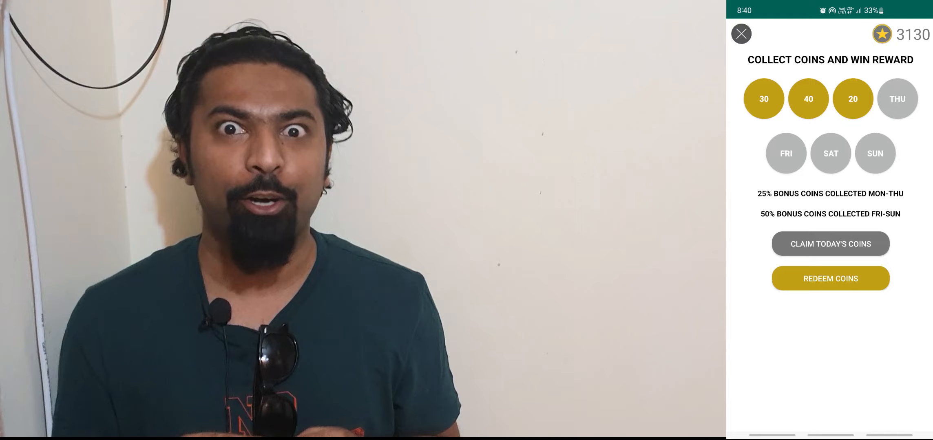
# Claim the daily 30-coin reward on Collect Coins, raising the balance to 3160
pyautogui.click(829, 244)
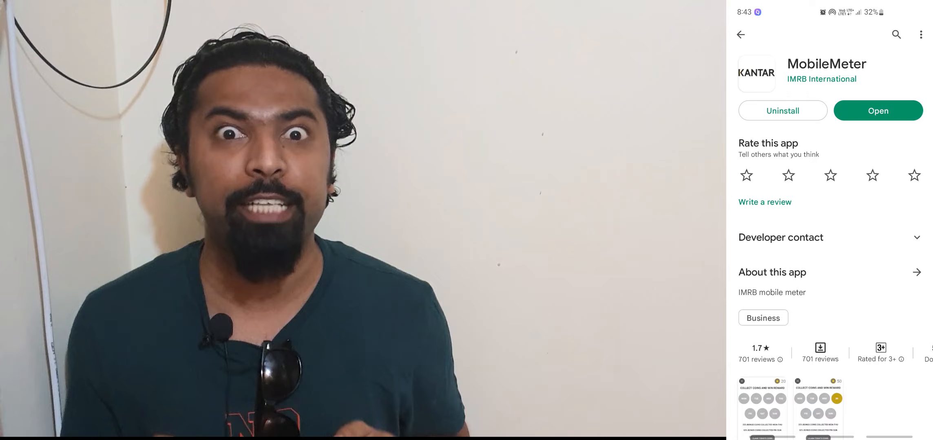
pyautogui.click(877, 110)
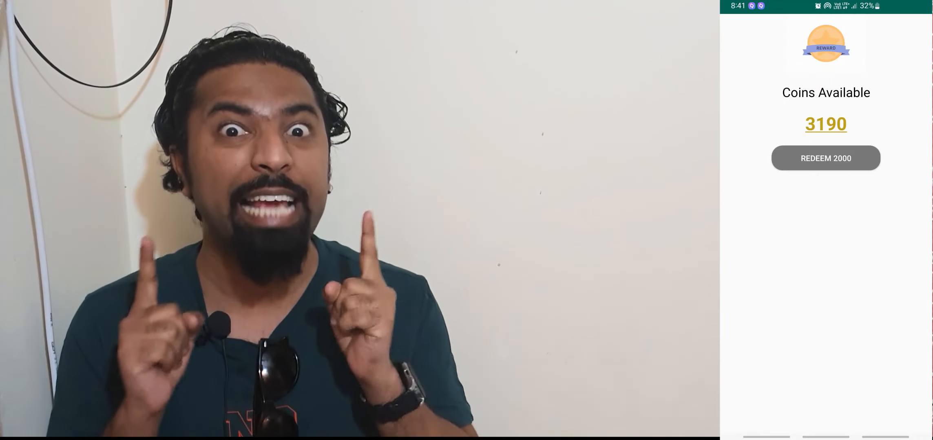
pyautogui.click(826, 158)
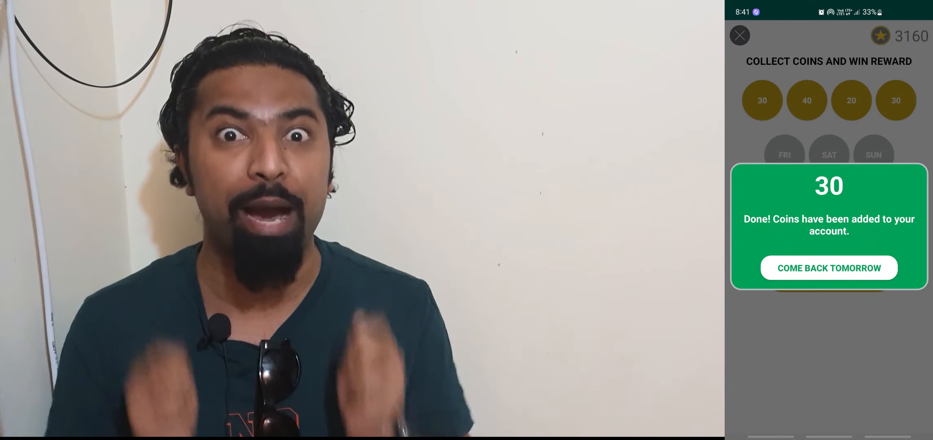